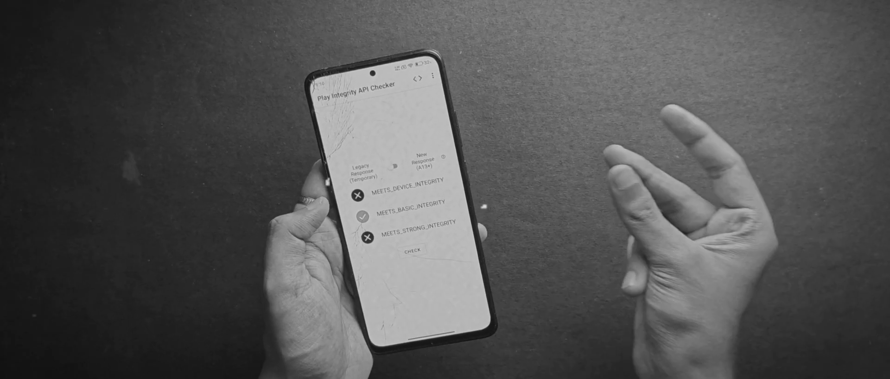
# Step: Run the Play Integrity check, which passes only basic integrity
pyautogui.click(393, 168)
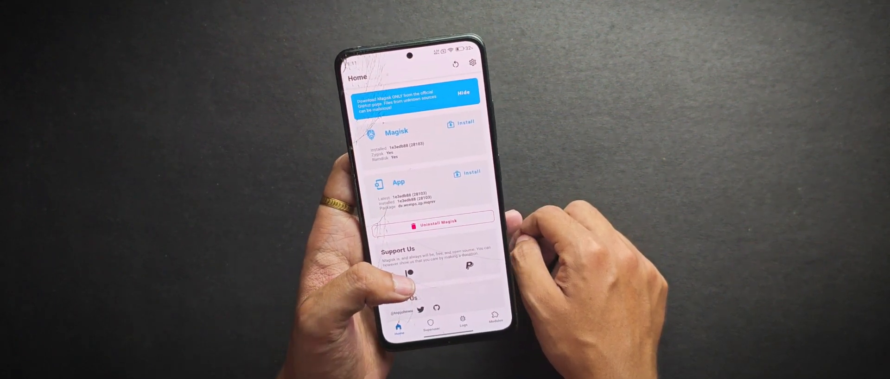
# Step: Scroll through Magisk's Home and Settings pages to review them
pyautogui.scroll(-3)
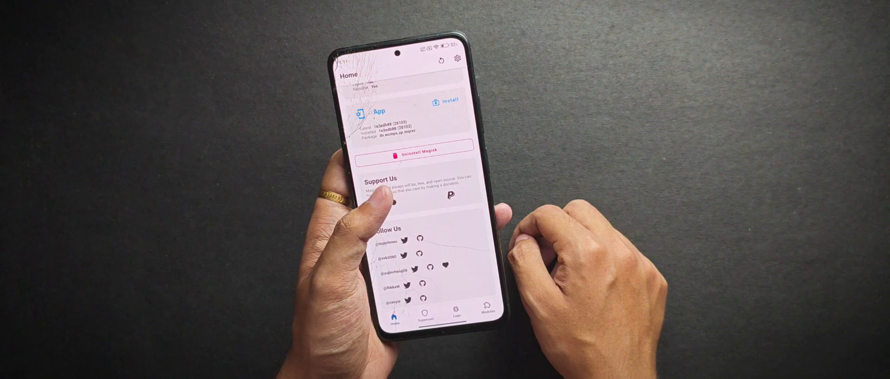
pyautogui.scroll(-3)
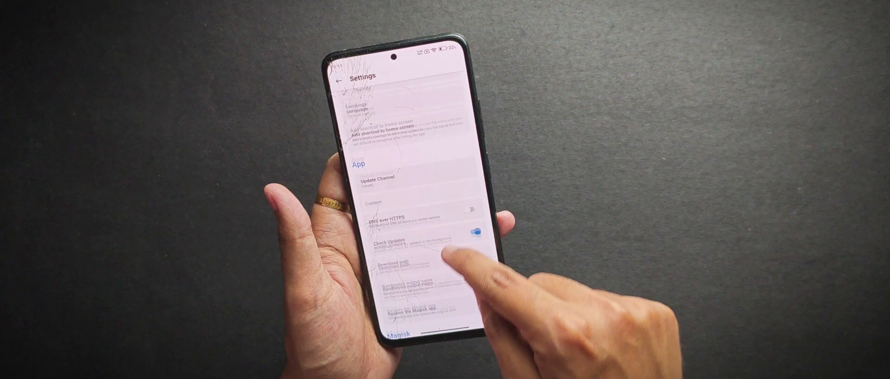
pyautogui.scroll(-3)
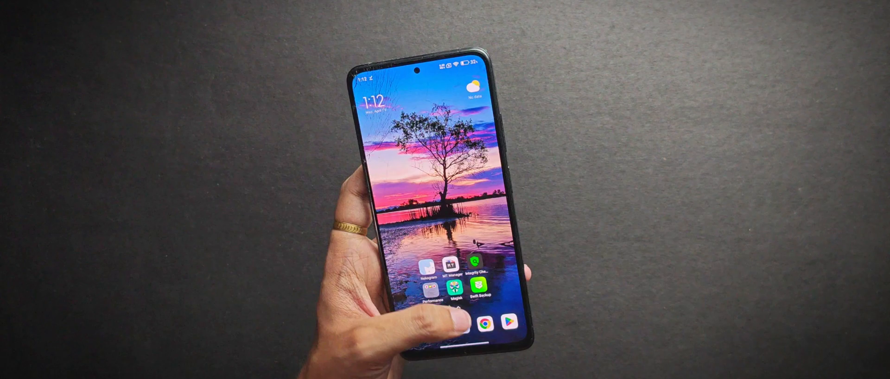
# Step: Recheck integrity in Integrity Checker and open the chiteroman PlayIntegrityFix repository result
pyautogui.click(477, 268)
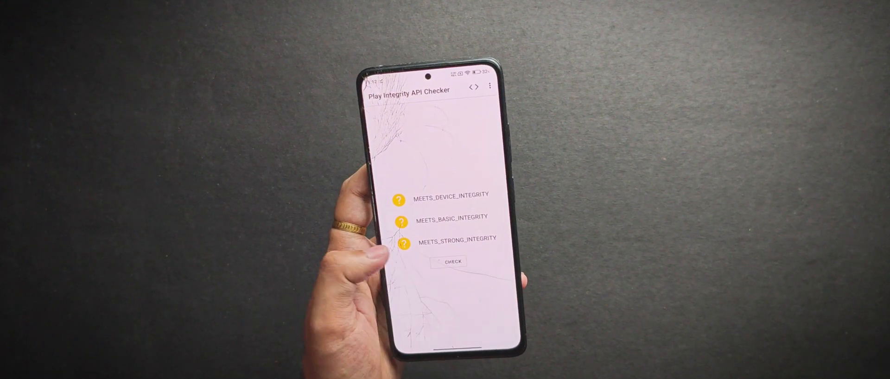
pyautogui.click(449, 261)
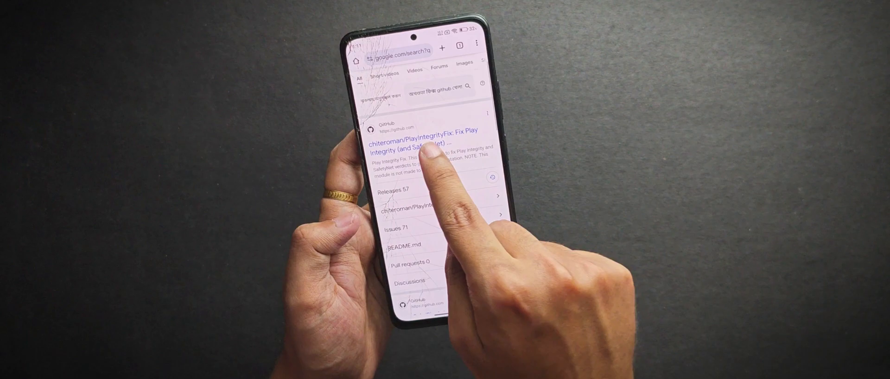
pyautogui.click(423, 144)
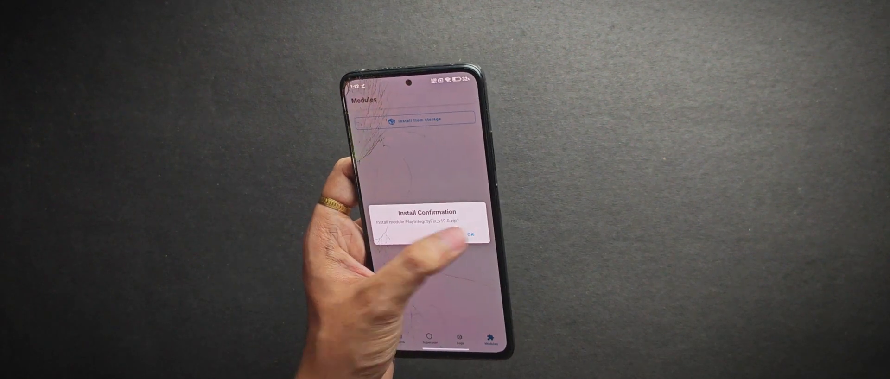
# Step: Confirm installing the PlayIntegrityFix v19.5 module in Magisk
pyautogui.click(469, 234)
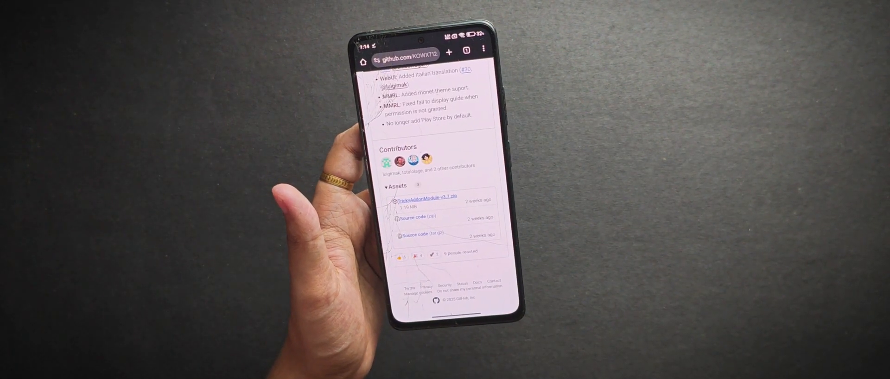
# Step: Download TrickyAddonModule-v3.7.zip and install it through Magisk
pyautogui.click(423, 198)
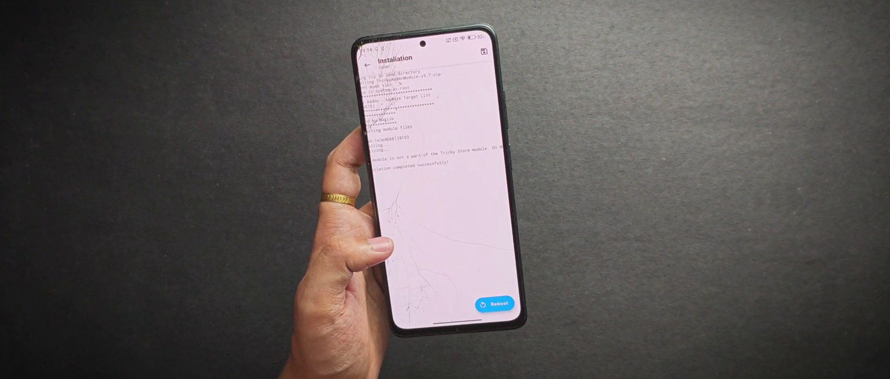
# Step: Reboot, reopen Magisk and launch KsuWebUI from the Tricky Addon module action
pyautogui.click(493, 304)
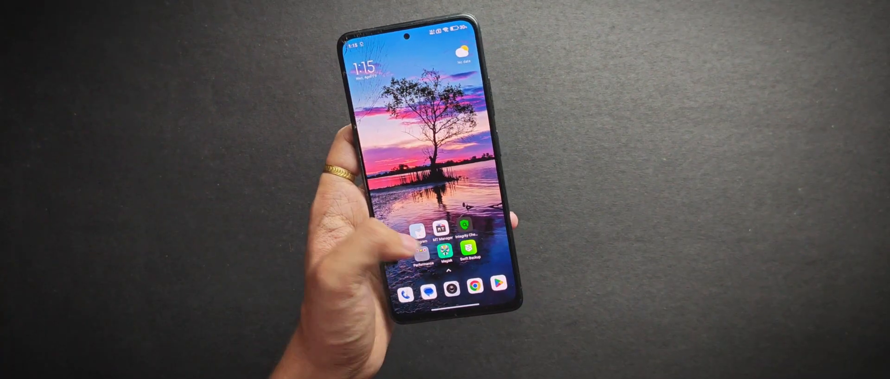
pyautogui.click(444, 255)
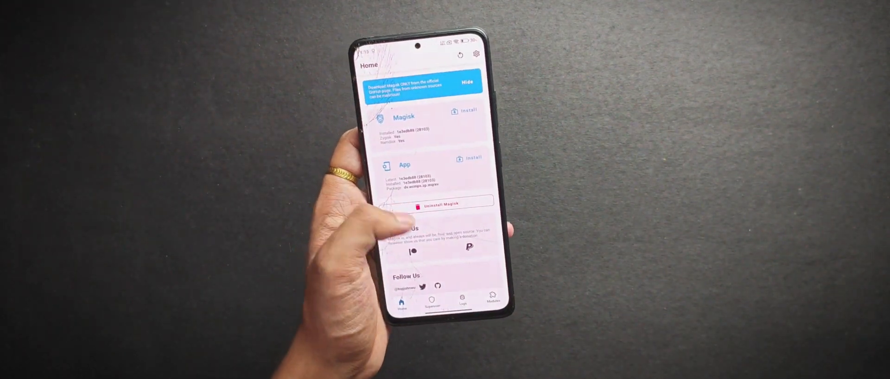
pyautogui.click(493, 297)
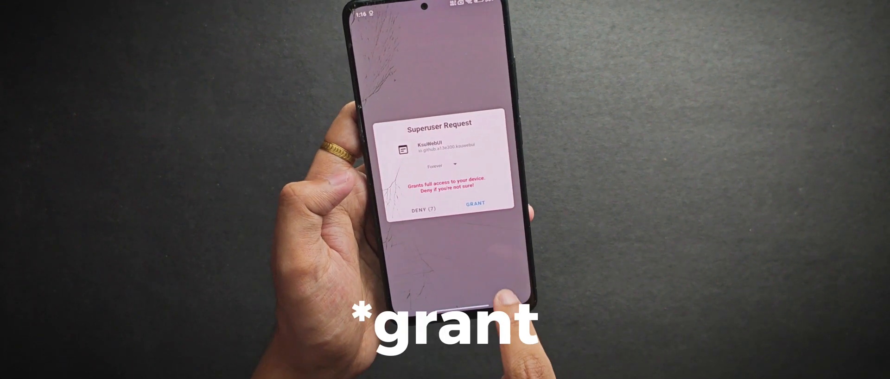
# Step: Grant KsuWebUI root access and deselect unnecessary apps in Tricky Addon's target list
pyautogui.click(474, 204)
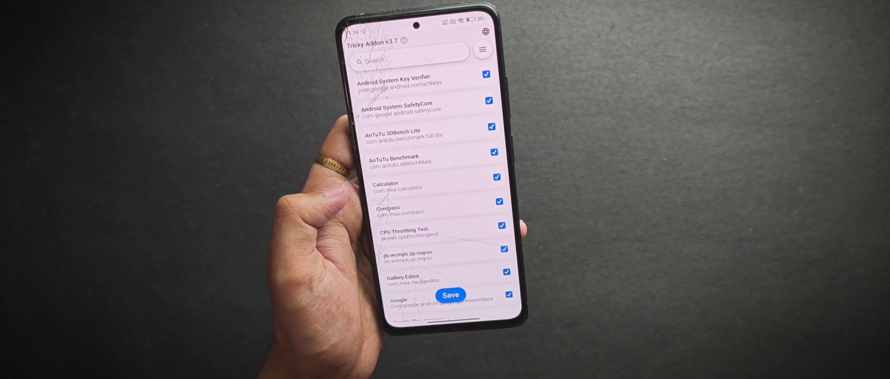
pyautogui.click(481, 51)
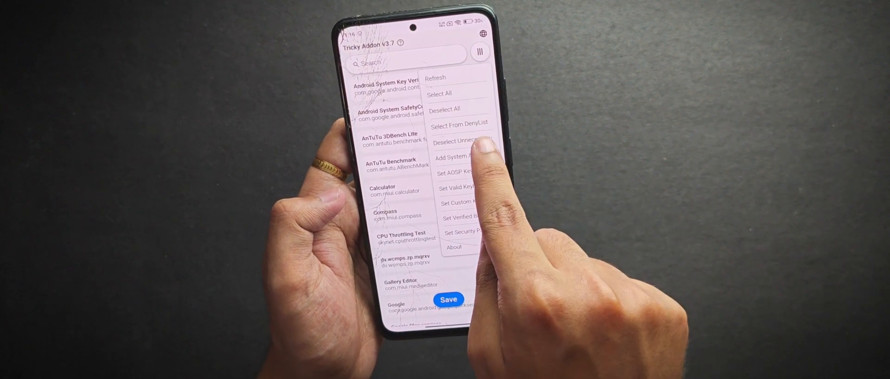
pyautogui.click(439, 94)
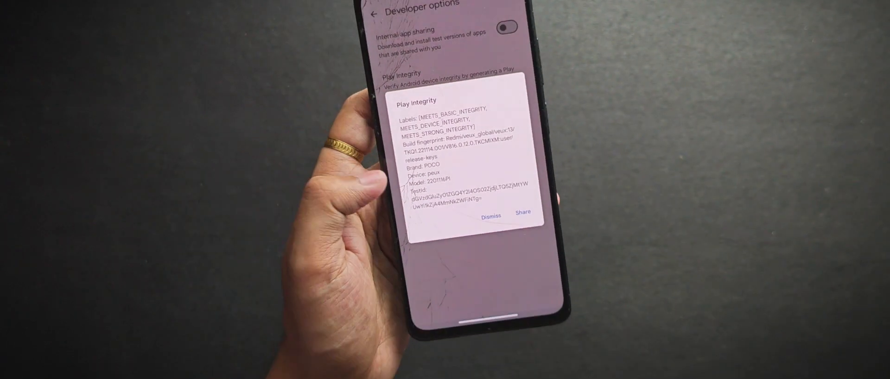
# Step: Dismiss the Play Store verdict showing basic, device and strong integrity met
pyautogui.click(491, 215)
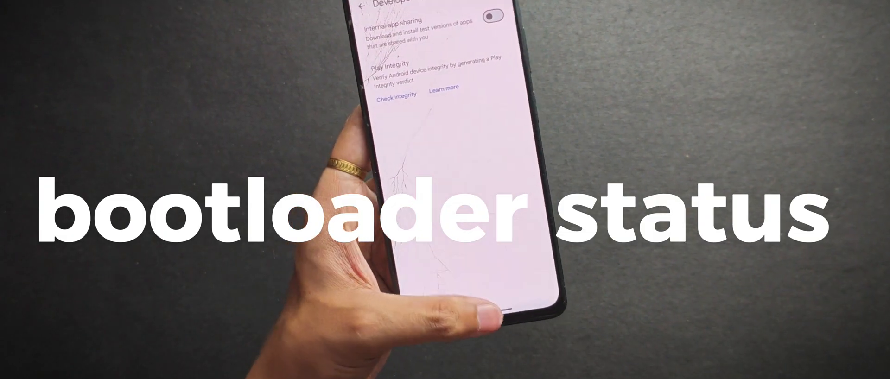